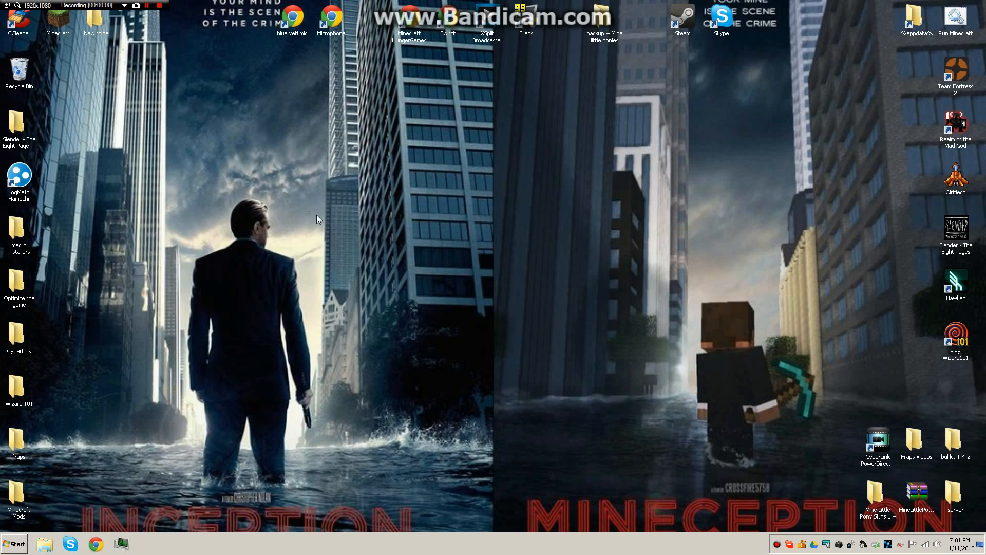
{"action": "mouse_move", "coordinate": [414, 159]}
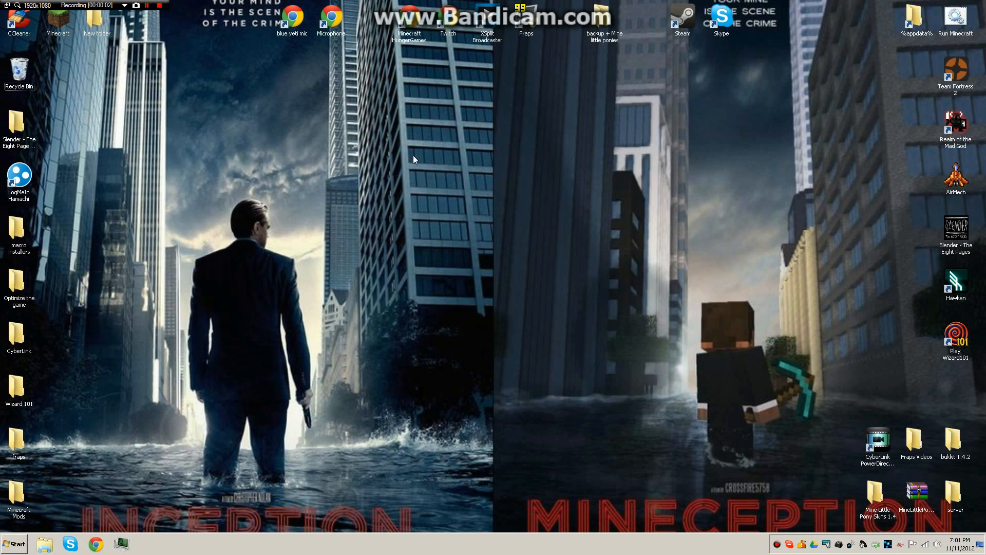
{"action": "mouse_move", "coordinate": [384, 140]}
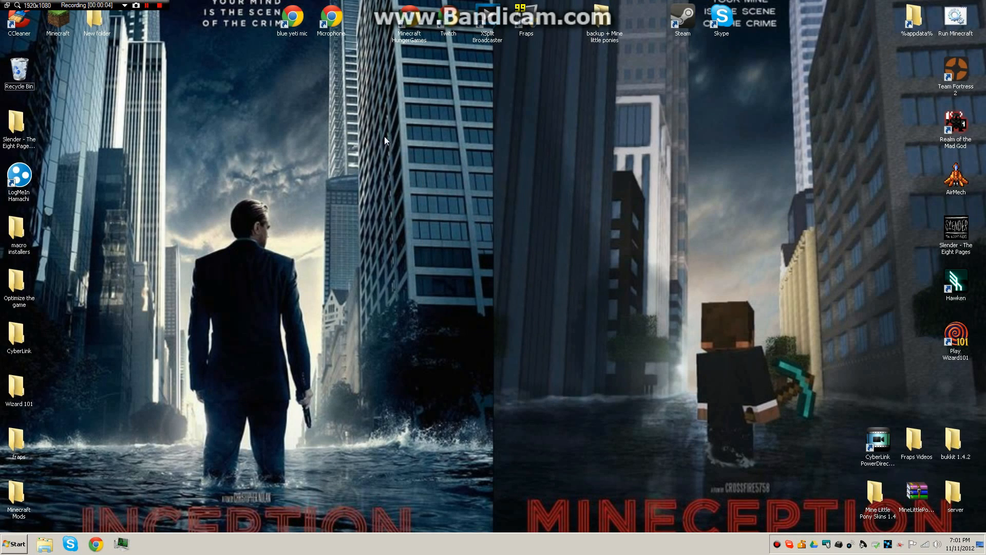
{"action": "mouse_move", "coordinate": [899, 41]}
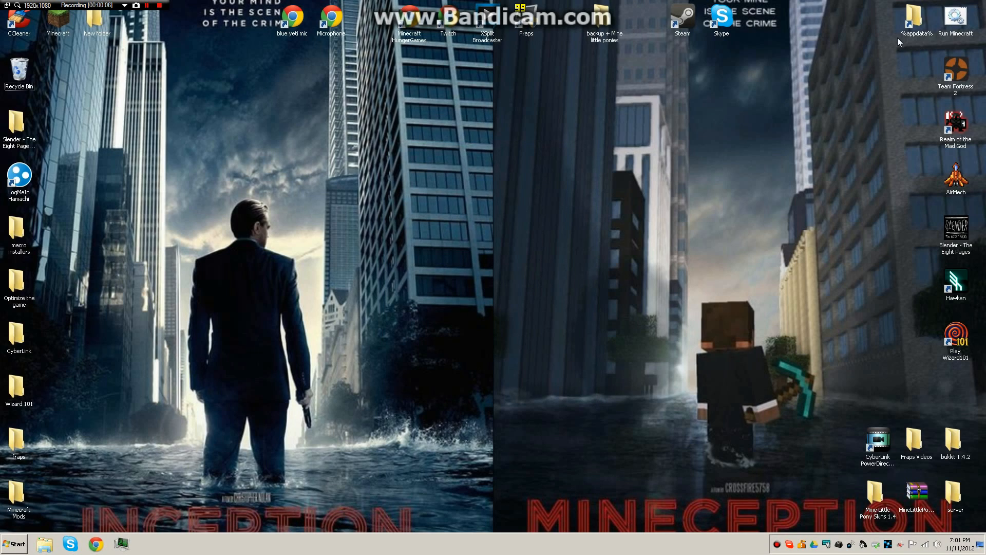
{"action": "mouse_move", "coordinate": [915, 30]}
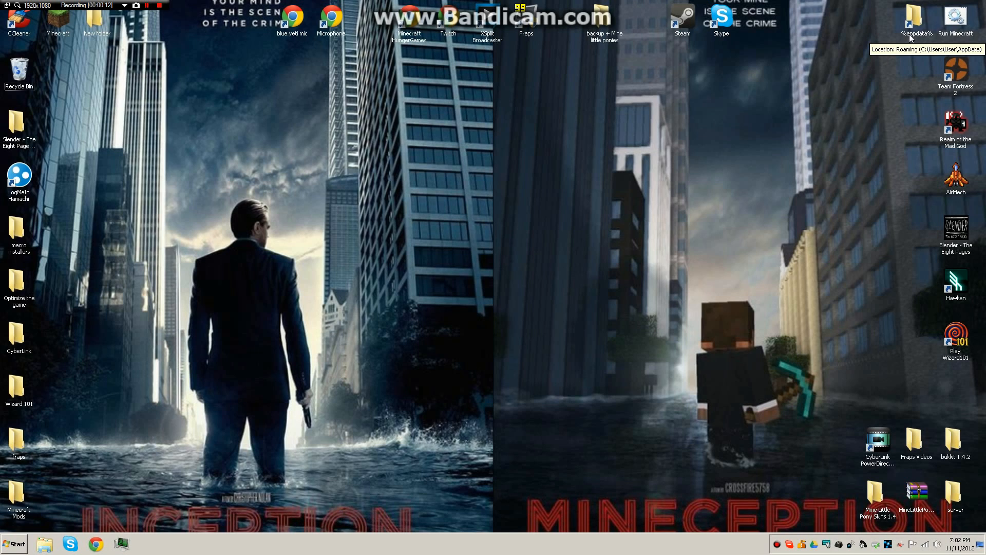
{"action": "mouse_move", "coordinate": [911, 29]}
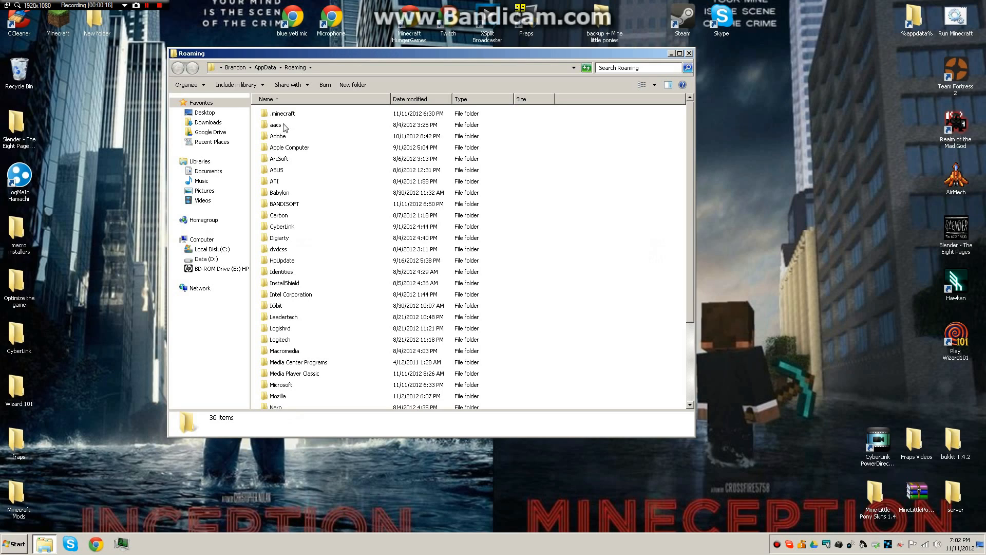
- Open the .minecraft folder in Roaming, then launch Minecraft 1.4.2
{"action": "double_click", "coordinate": [282, 113]}
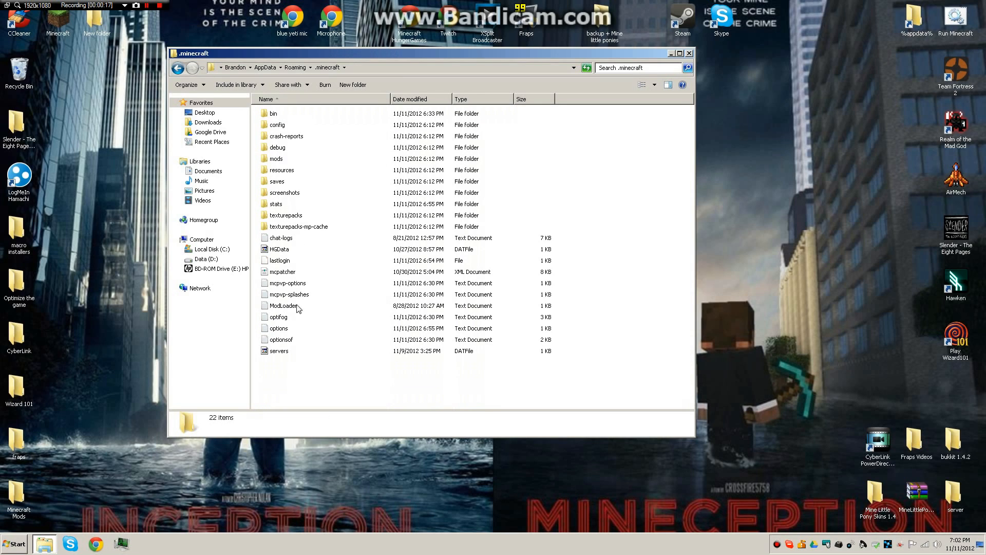
{"action": "double_click", "coordinate": [277, 327]}
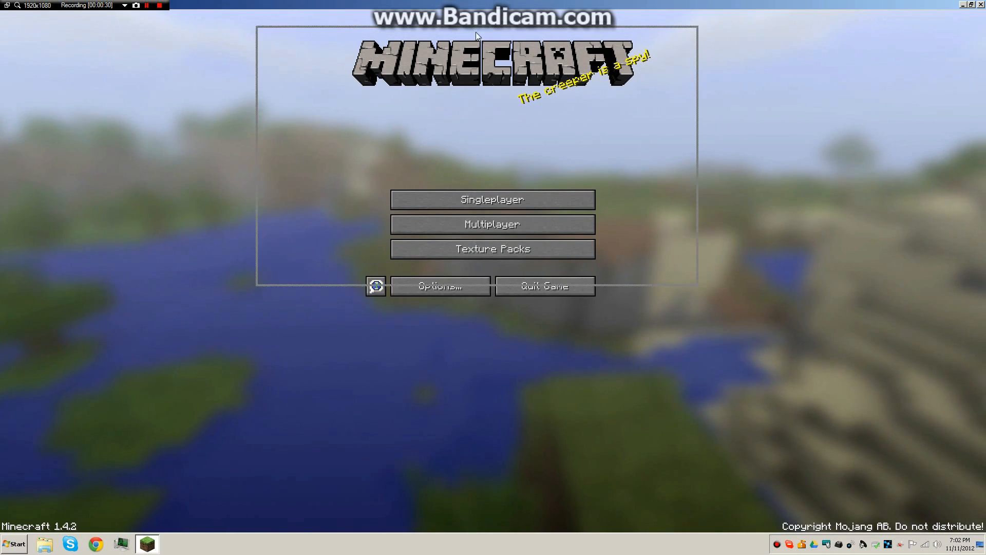
{"action": "mouse_move", "coordinate": [439, 285]}
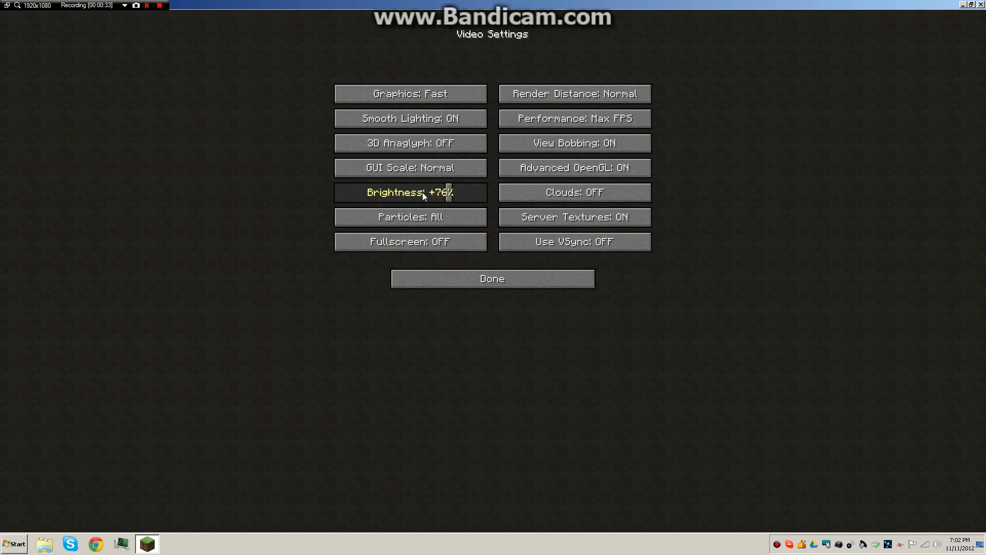
- Play the Flat world with Video Settings brightness at Bright, then return to the game
{"action": "left_click", "coordinate": [492, 278]}
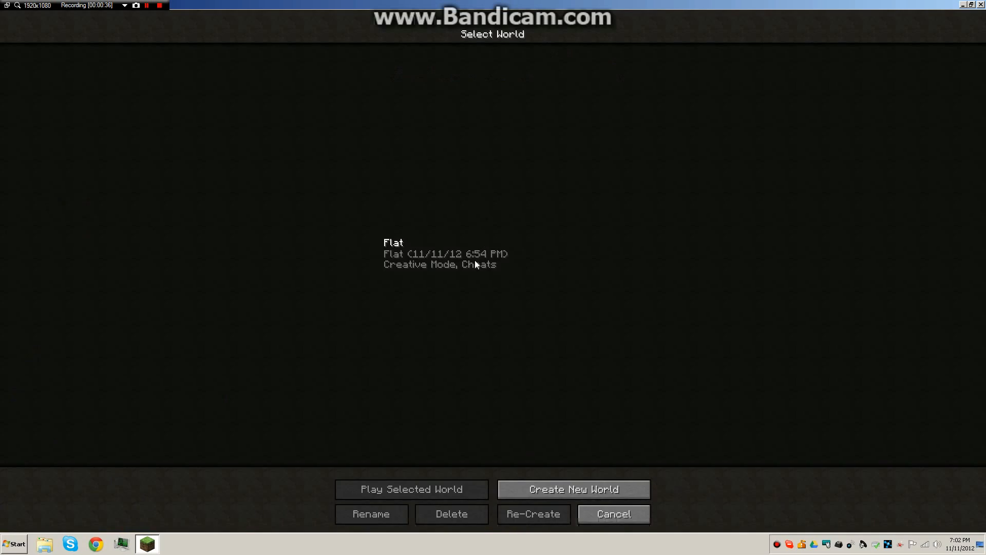
{"action": "left_click", "coordinate": [411, 489]}
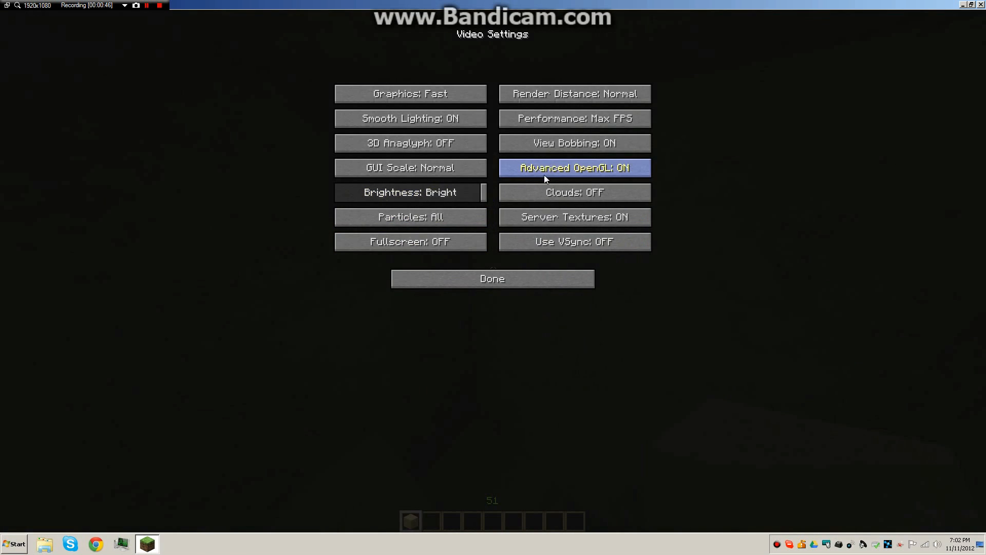
{"action": "left_click", "coordinate": [492, 277]}
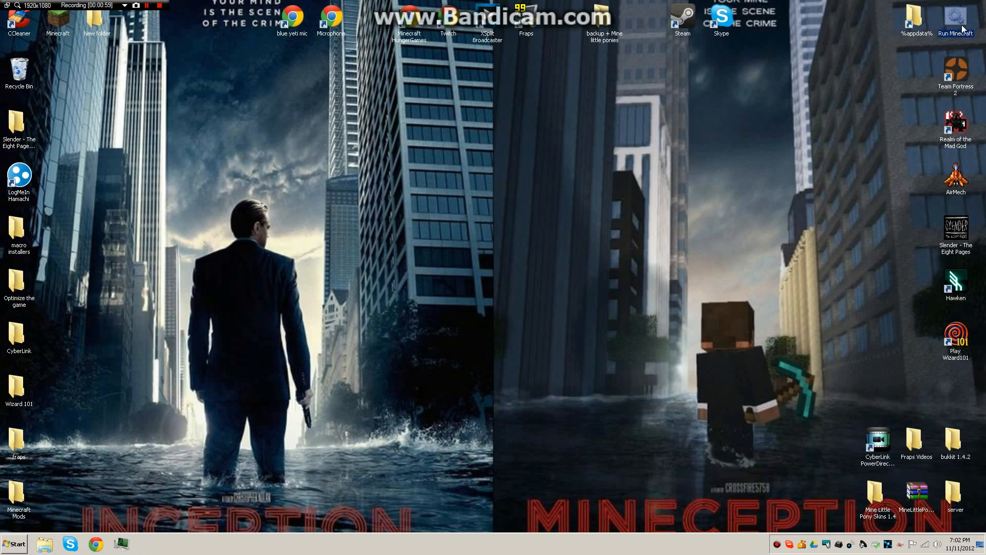
- Search %appdata% from the Start menu and open the .minecraft folder
{"action": "left_click", "coordinate": [14, 543]}
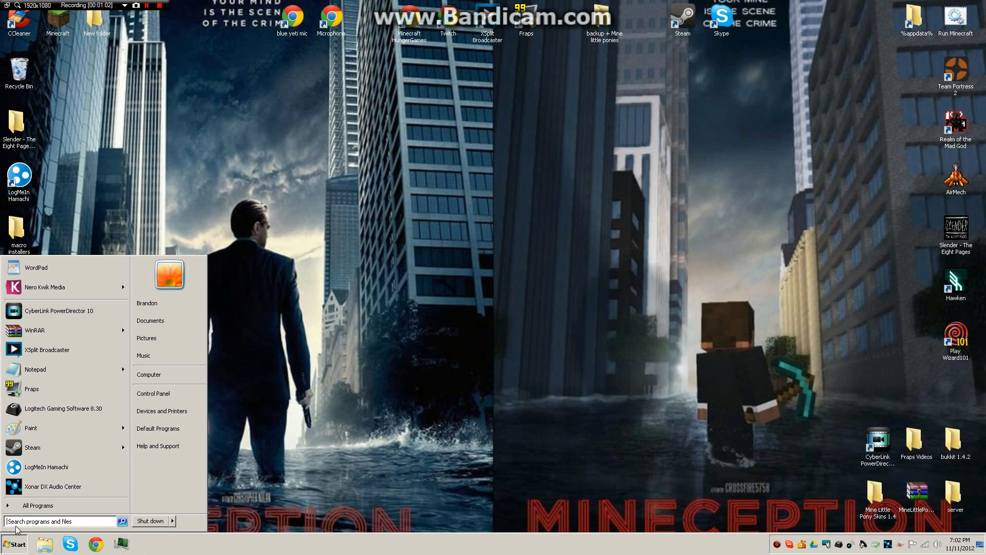
{"action": "type", "text": "%a"}
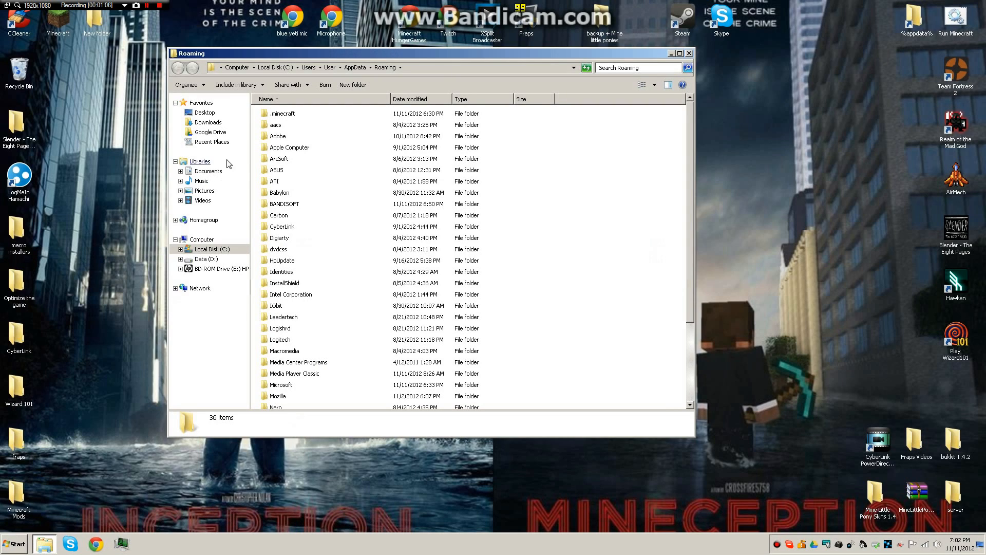
{"action": "double_click", "coordinate": [283, 113]}
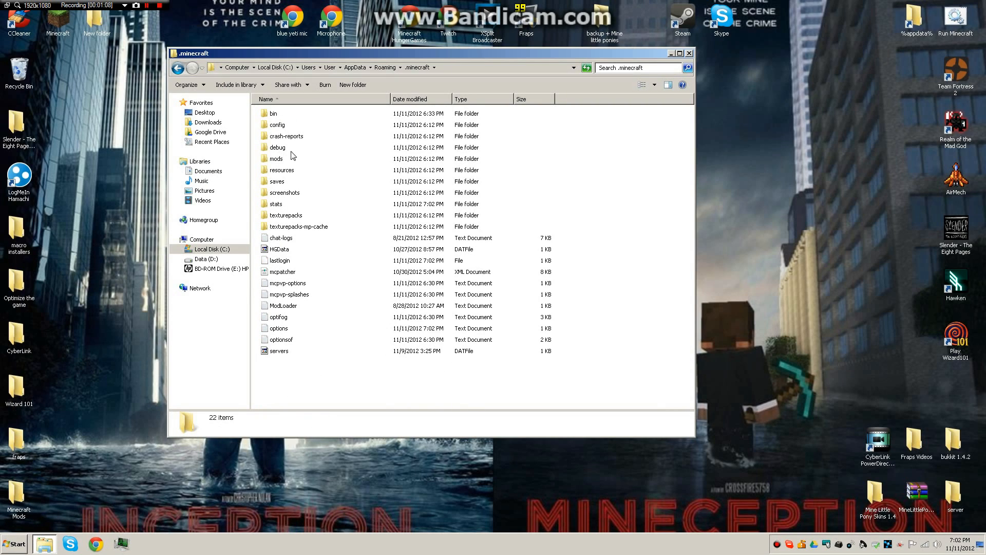
{"action": "mouse_move", "coordinate": [283, 289]}
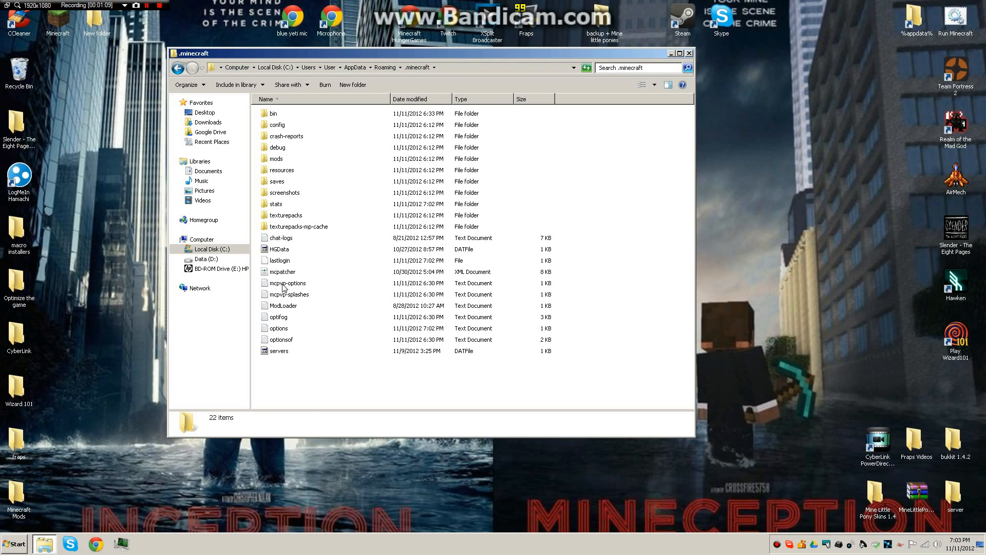
{"action": "mouse_move", "coordinate": [289, 319]}
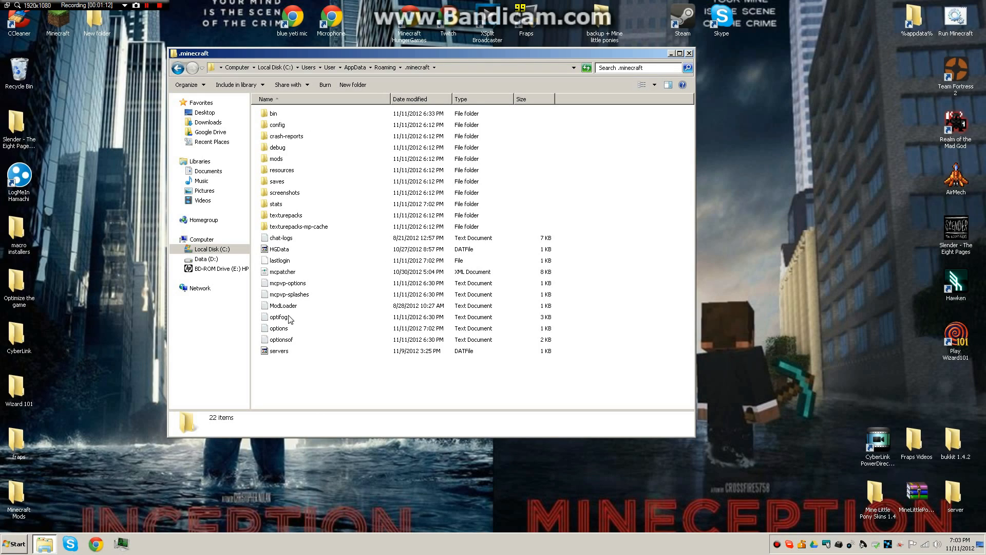
- Bring up Open with for the options file and expand Other Programs
{"action": "left_click", "coordinate": [278, 328]}
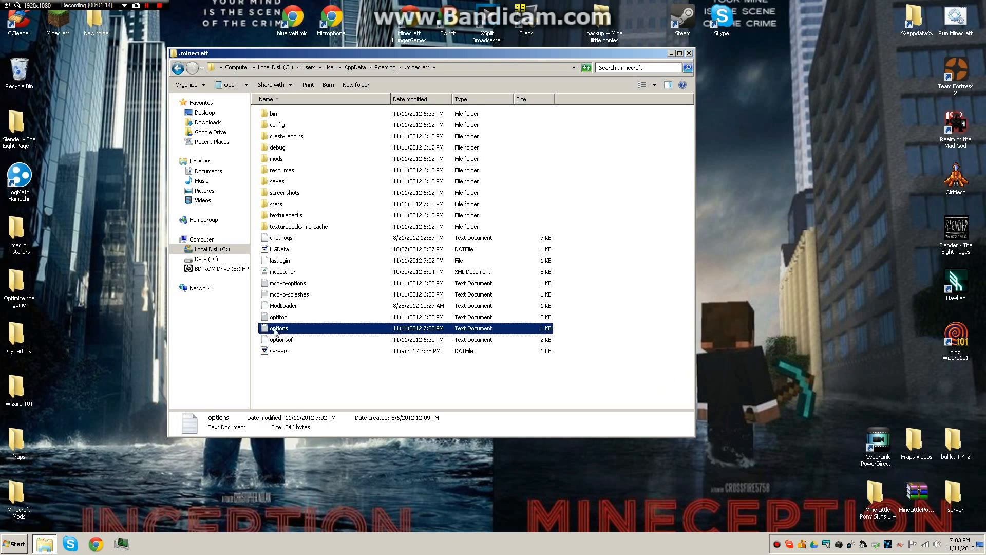
{"action": "right_click", "coordinate": [278, 328]}
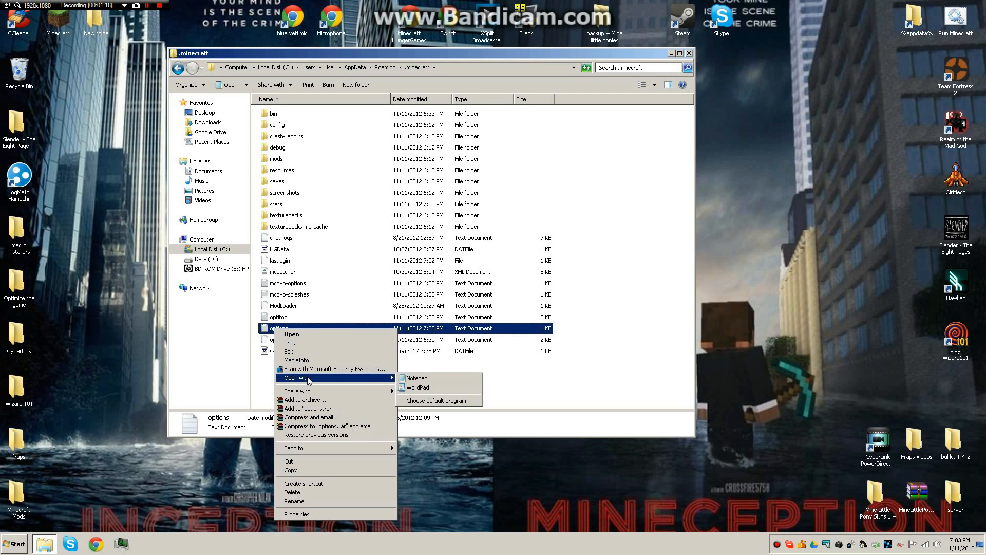
{"action": "left_click", "coordinate": [438, 400]}
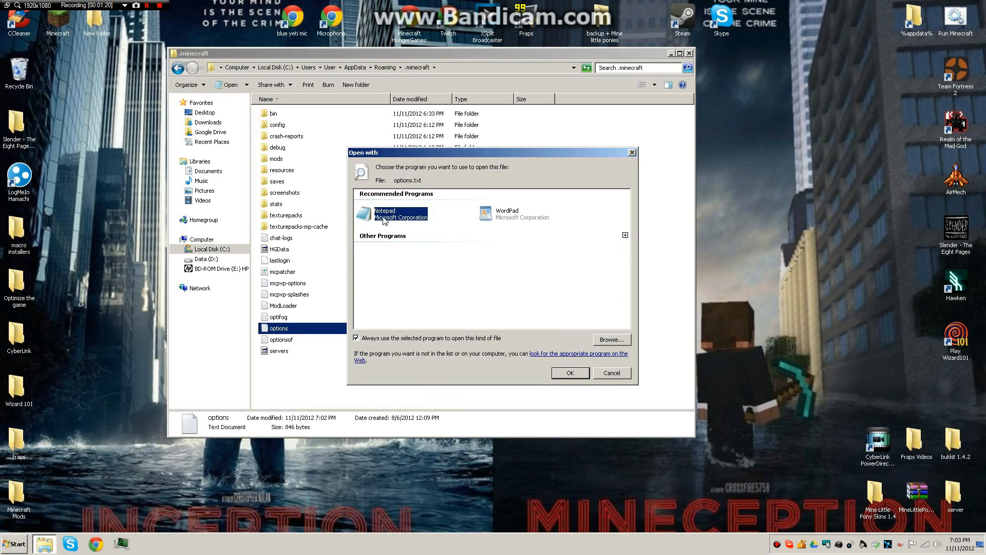
{"action": "left_click", "coordinate": [624, 235]}
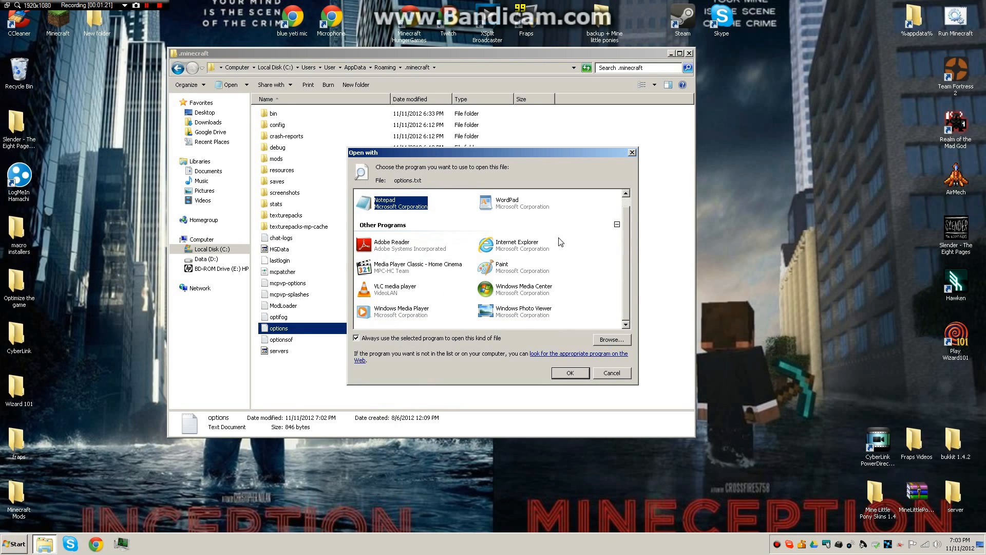
{"action": "mouse_move", "coordinate": [468, 247]}
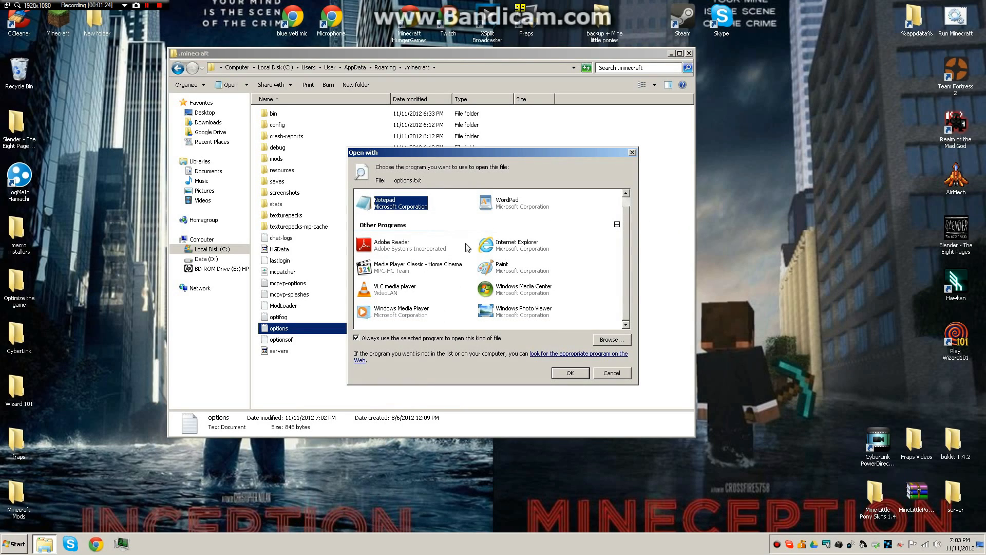
- Open the options file in Notepad and select the gamma value
{"action": "left_click", "coordinate": [569, 372]}
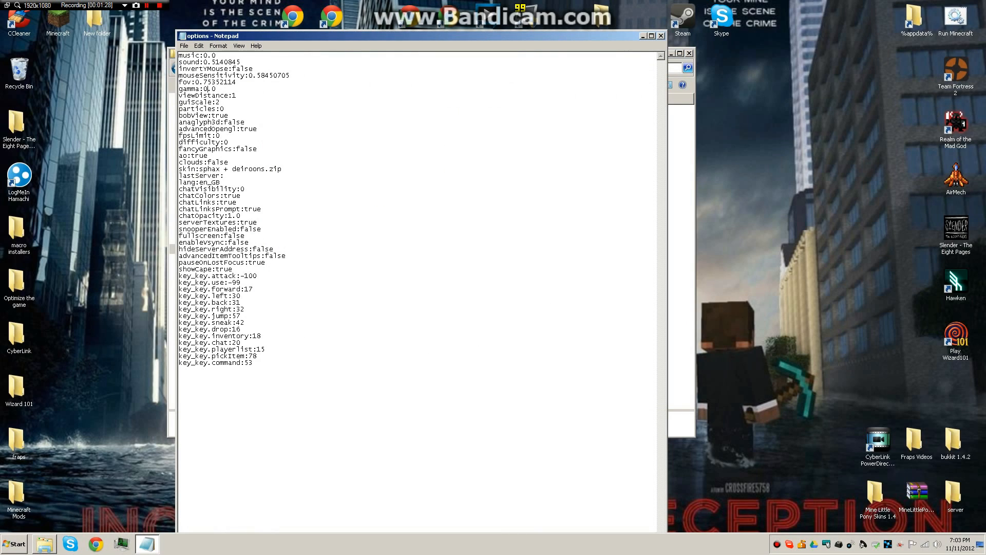
{"action": "mouse_move", "coordinate": [176, 90]}
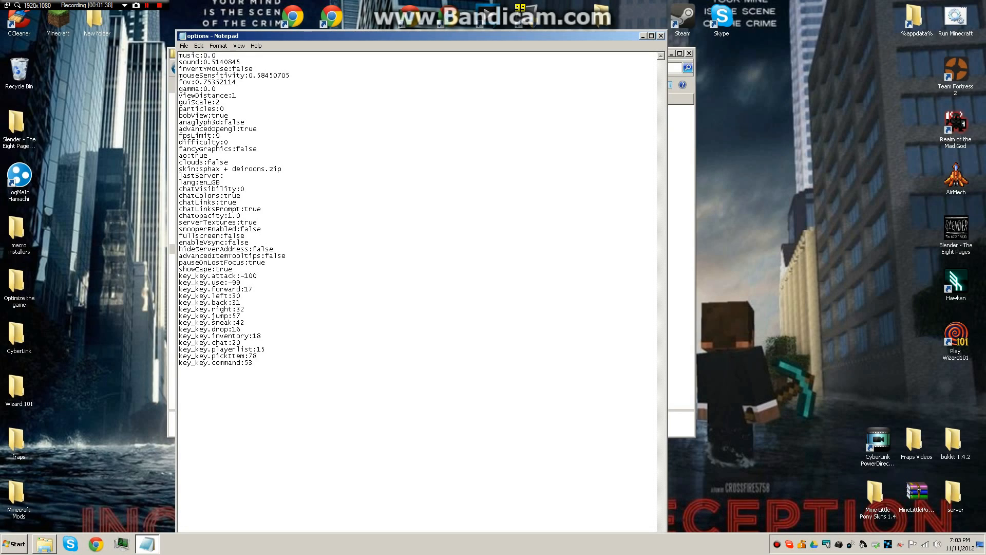
{"action": "left_click", "coordinate": [282, 168]}
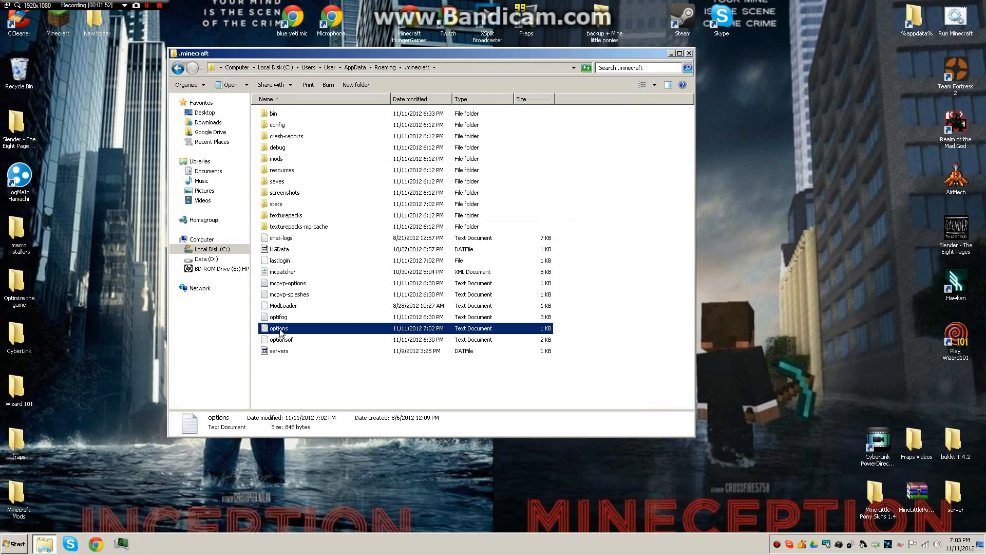
- Relaunch Minecraft through the launcher and log in
{"action": "double_click", "coordinate": [278, 327]}
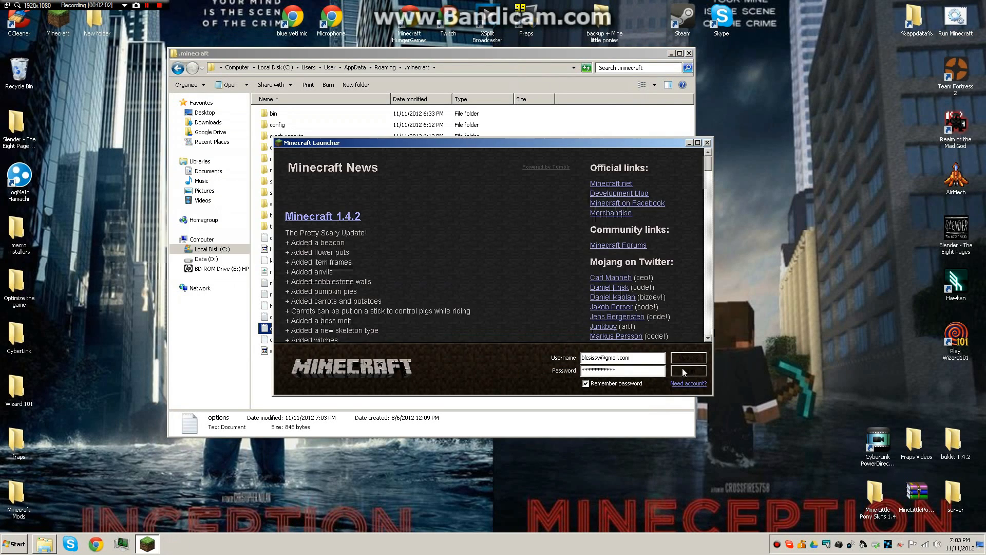
{"action": "left_click", "coordinate": [688, 369]}
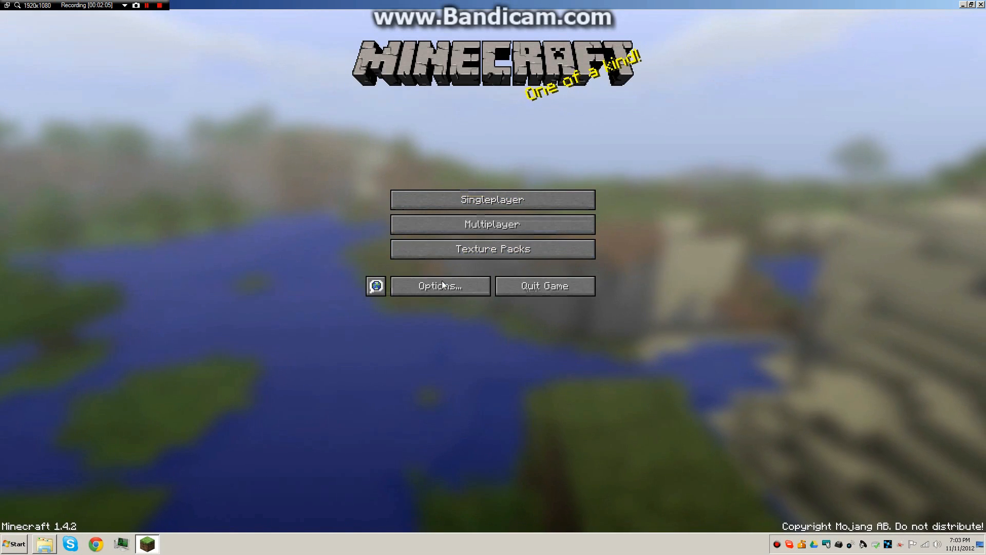
- Confirm brightness reads +500% in Video Settings, then play the Flat world
{"action": "left_click", "coordinate": [439, 286]}
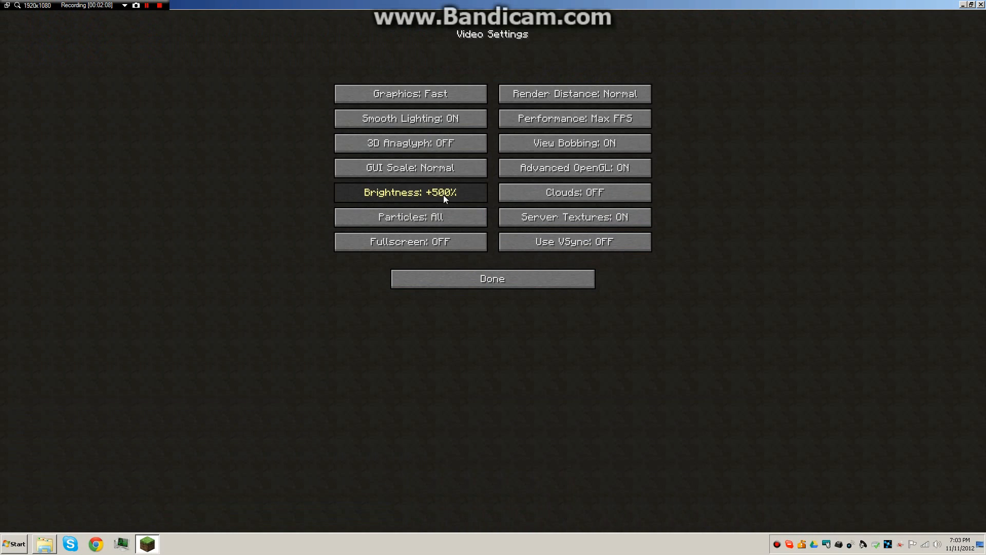
{"action": "mouse_move", "coordinate": [398, 200]}
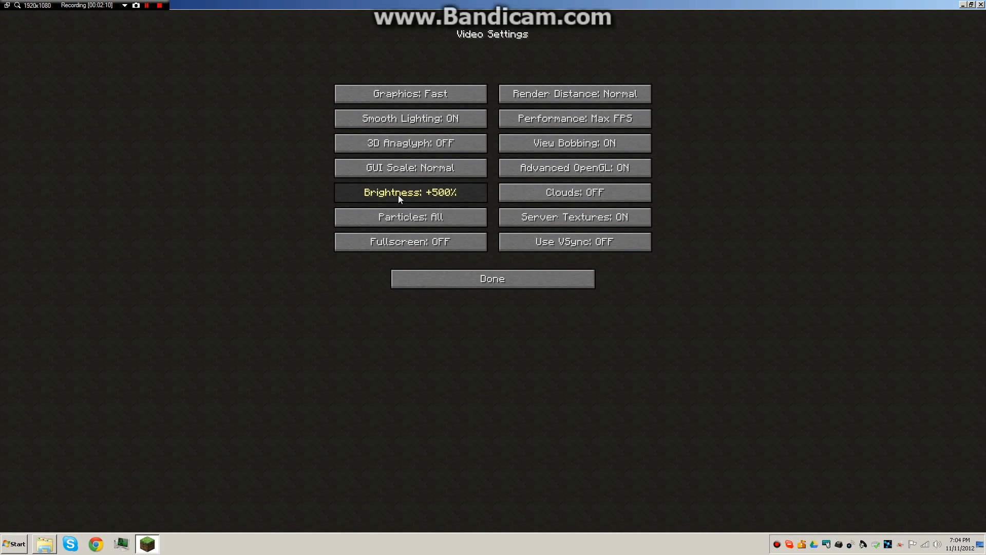
{"action": "mouse_move", "coordinate": [490, 316]}
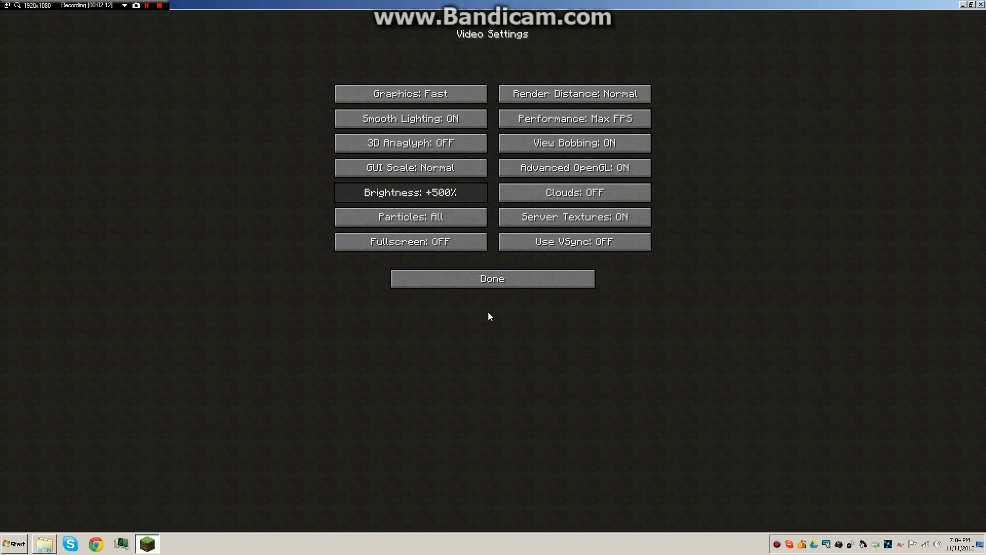
{"action": "left_click", "coordinate": [492, 278]}
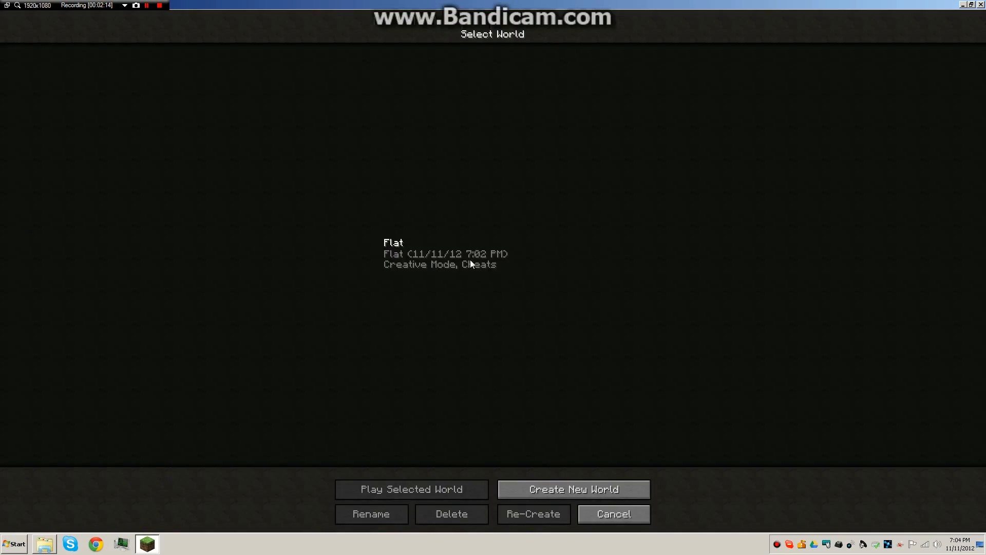
{"action": "left_click", "coordinate": [411, 488]}
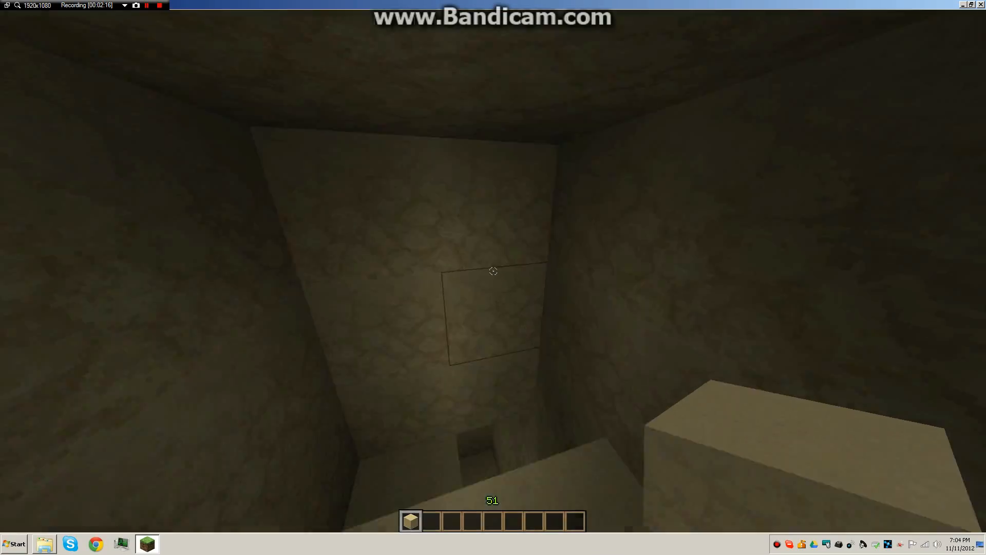
{"action": "mouse_move", "coordinate": [493, 271]}
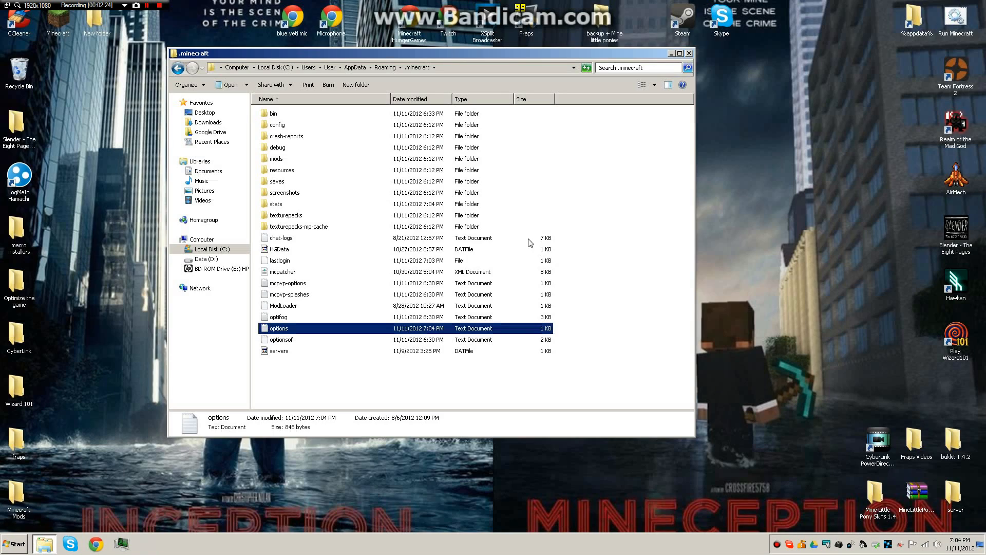
- Edit gamma in options.txt again, then log in through the Minecraft launcher
{"action": "double_click", "coordinate": [278, 327]}
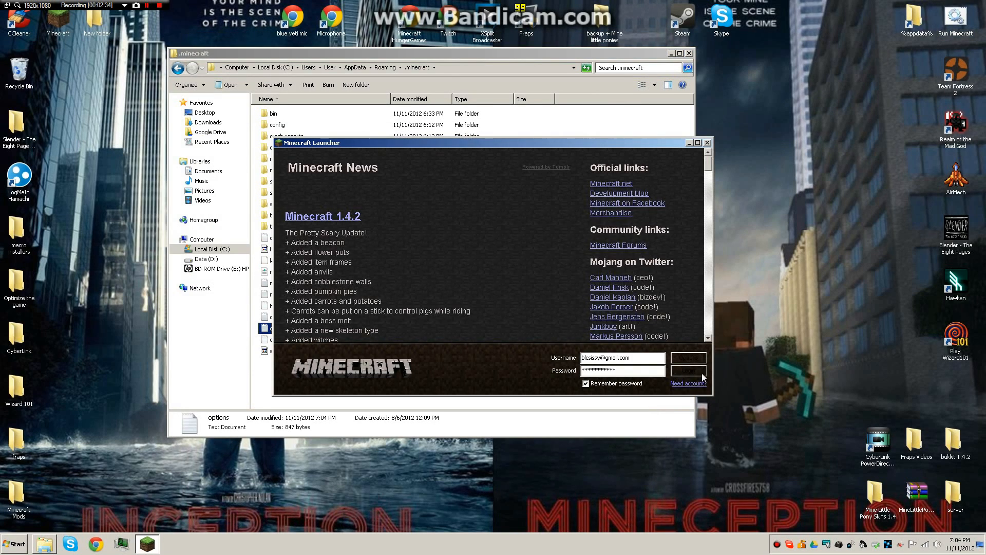
{"action": "left_click", "coordinate": [689, 357]}
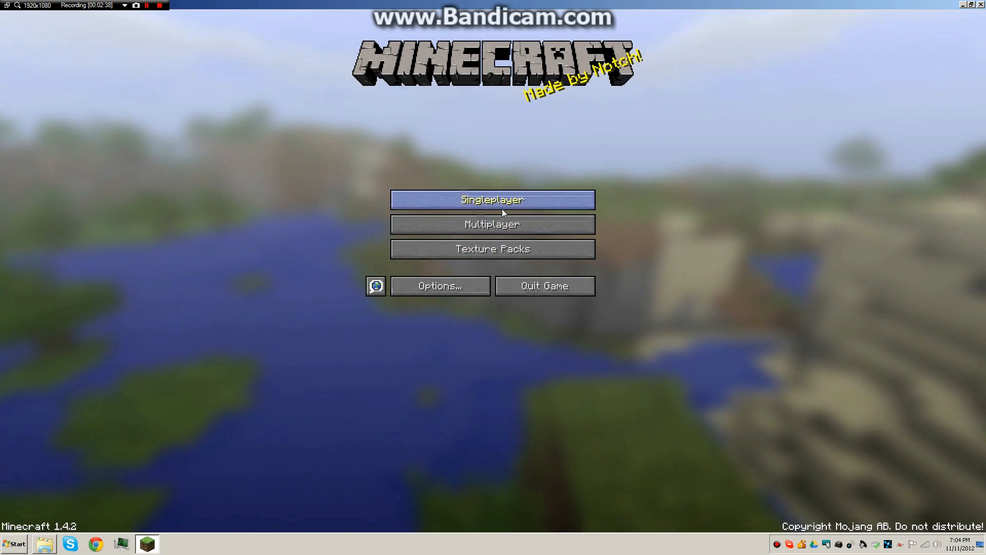
- Play the Flat world with brightness at +92% and pause the game
{"action": "left_click", "coordinate": [492, 199]}
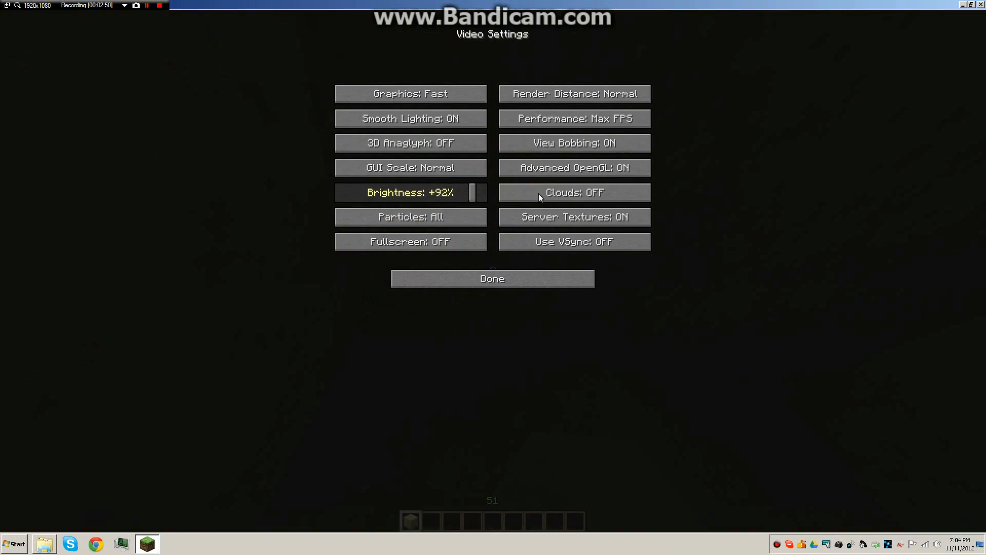
{"action": "left_click", "coordinate": [492, 278]}
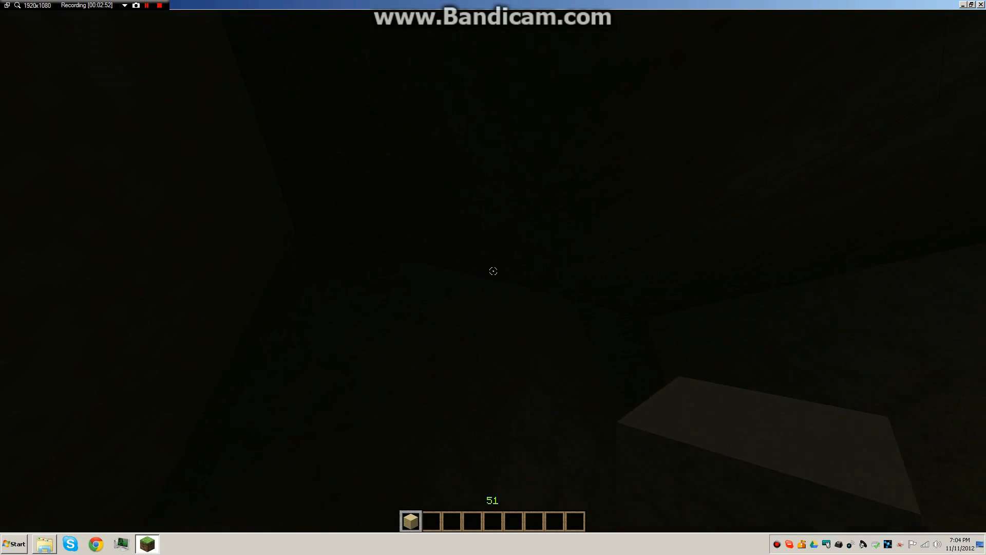
{"action": "key", "text": "Escape"}
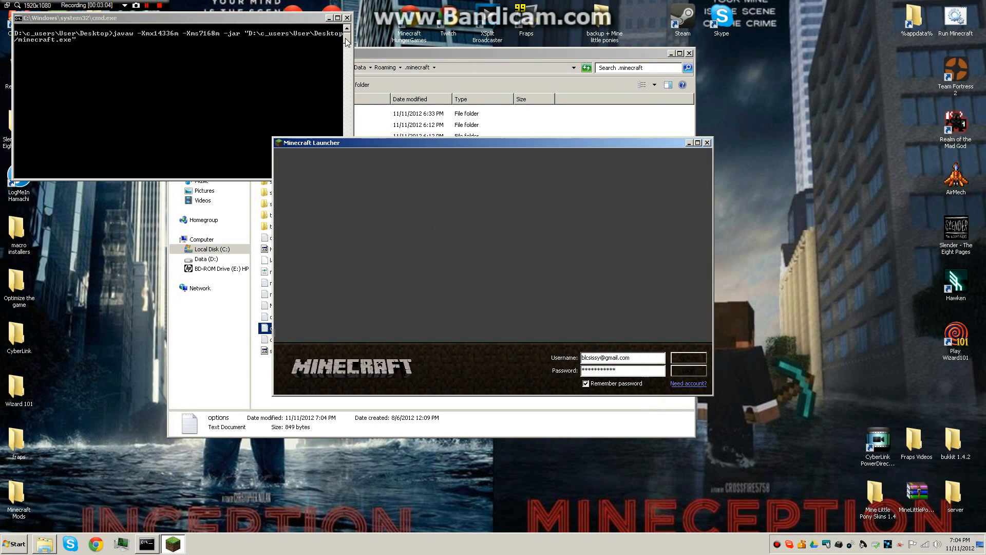
- Log in through the Minecraft launcher after editing gamma again
{"action": "left_click", "coordinate": [688, 370]}
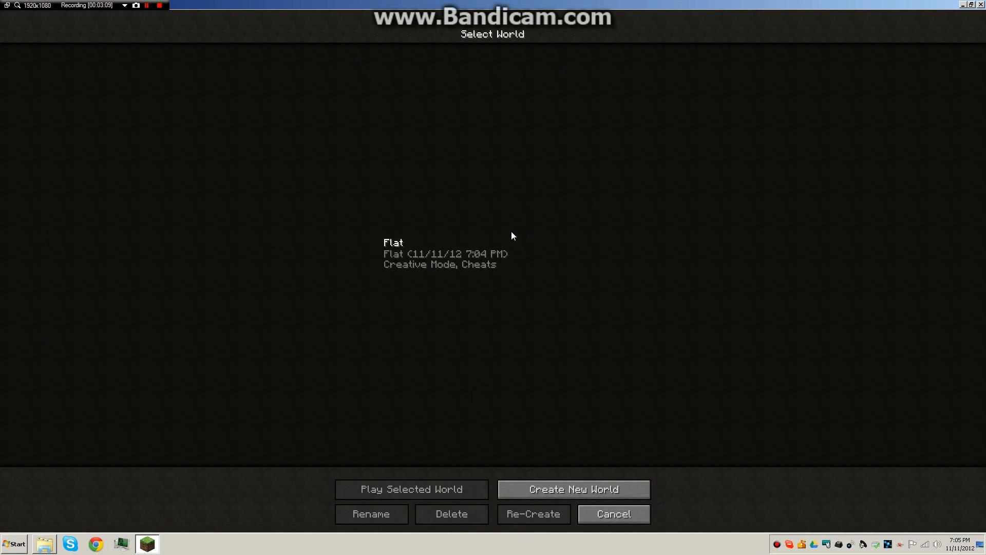
- Play the Flat world and view the brightly lit sandstone cave
{"action": "left_click", "coordinate": [411, 489]}
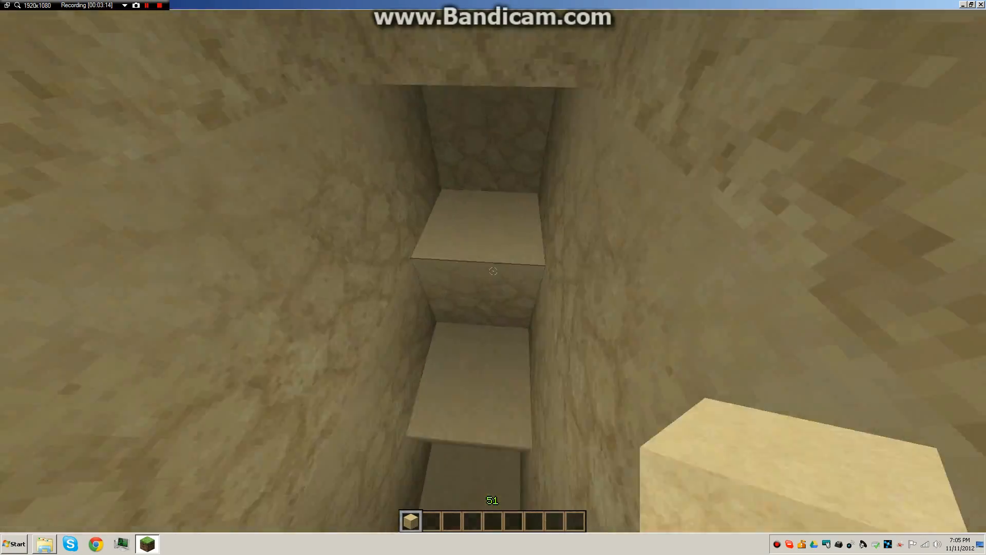
{"action": "mouse_move", "coordinate": [493, 271]}
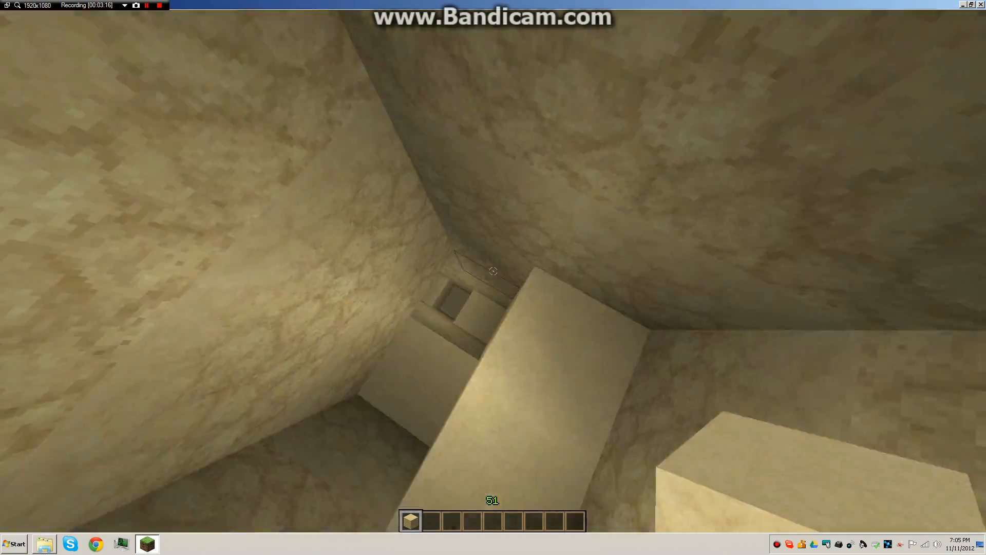
{"action": "mouse_move", "coordinate": [493, 271]}
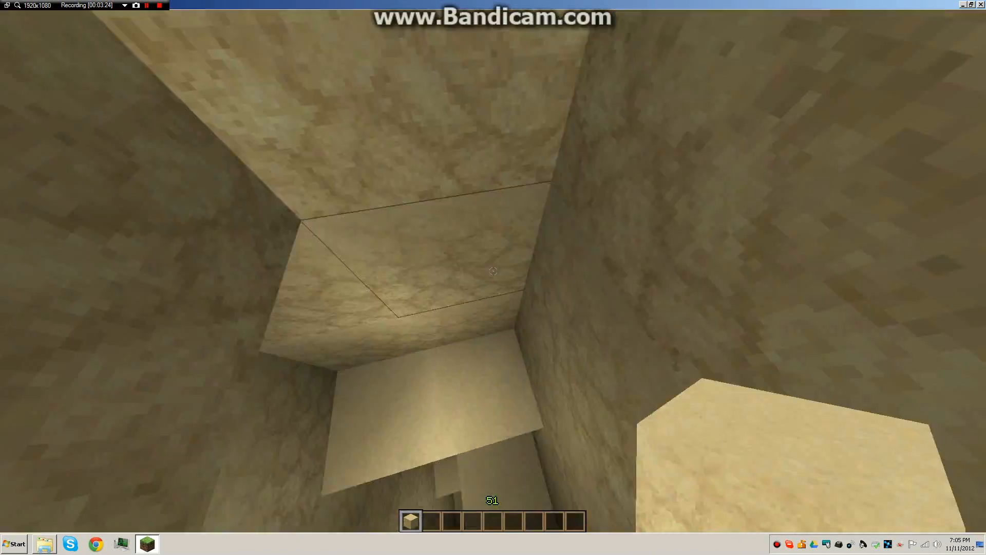
{"action": "mouse_move", "coordinate": [493, 271]}
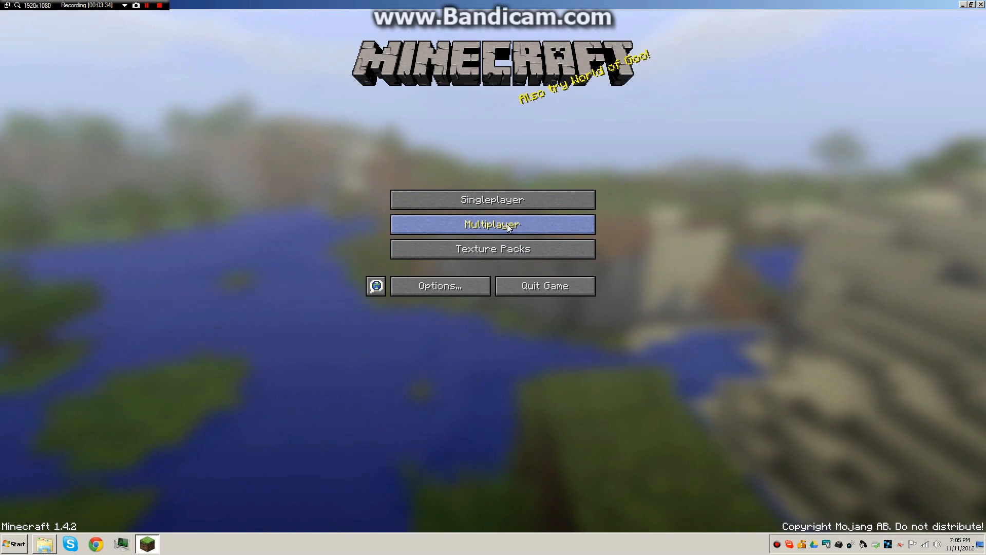
- Back out of the singleplayer list and join the faction server from Multiplayer
{"action": "left_click", "coordinate": [492, 200]}
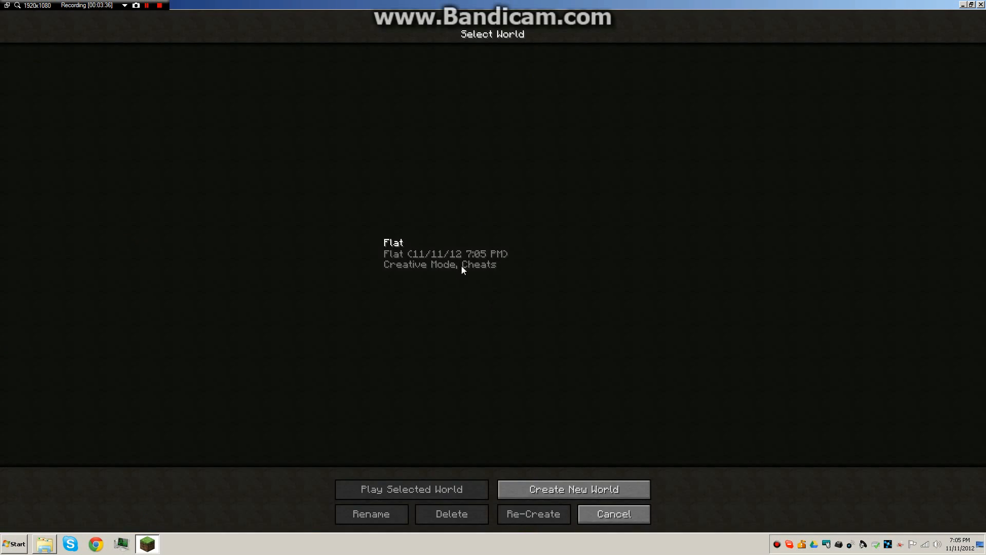
{"action": "left_click", "coordinate": [612, 513]}
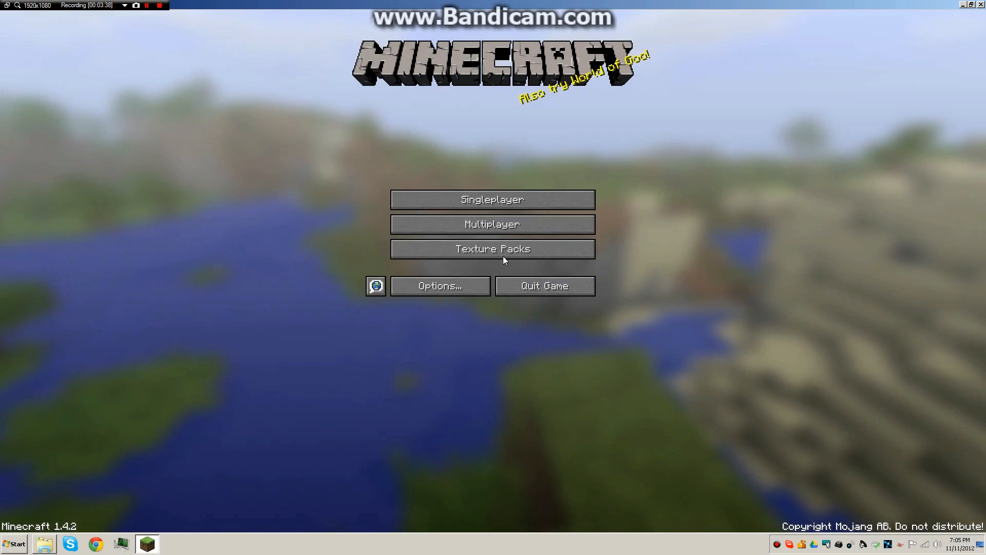
{"action": "left_click", "coordinate": [492, 224]}
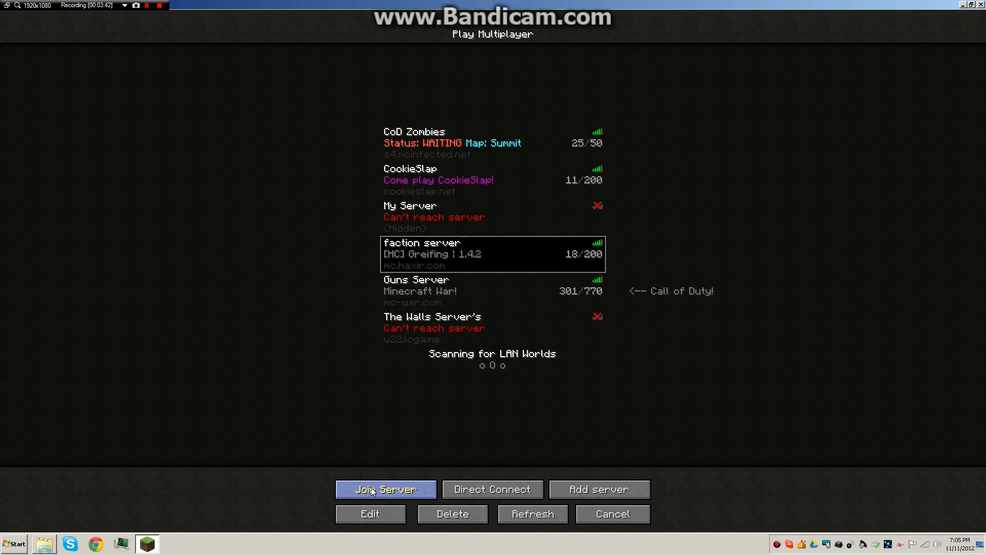
{"action": "left_click", "coordinate": [385, 488]}
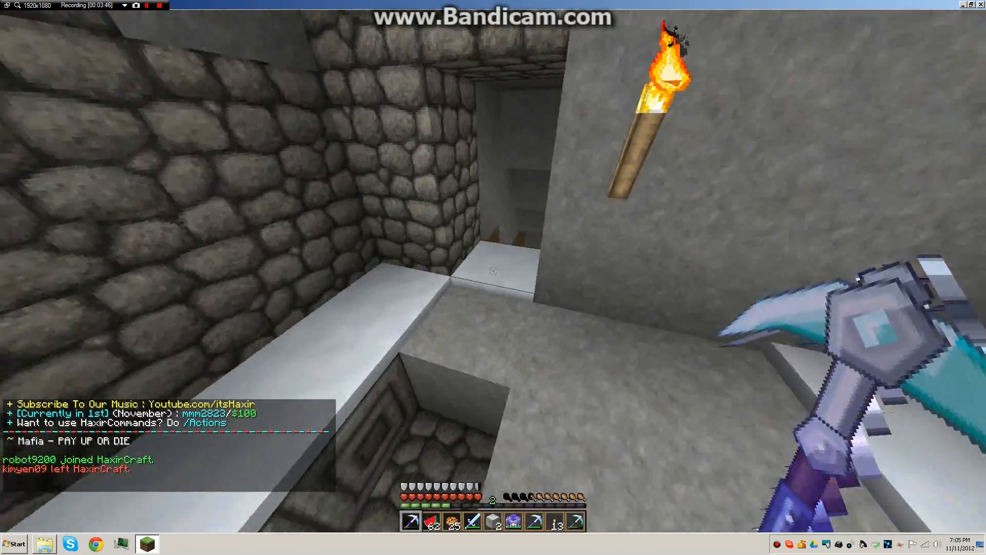
{"action": "mouse_move", "coordinate": [493, 271]}
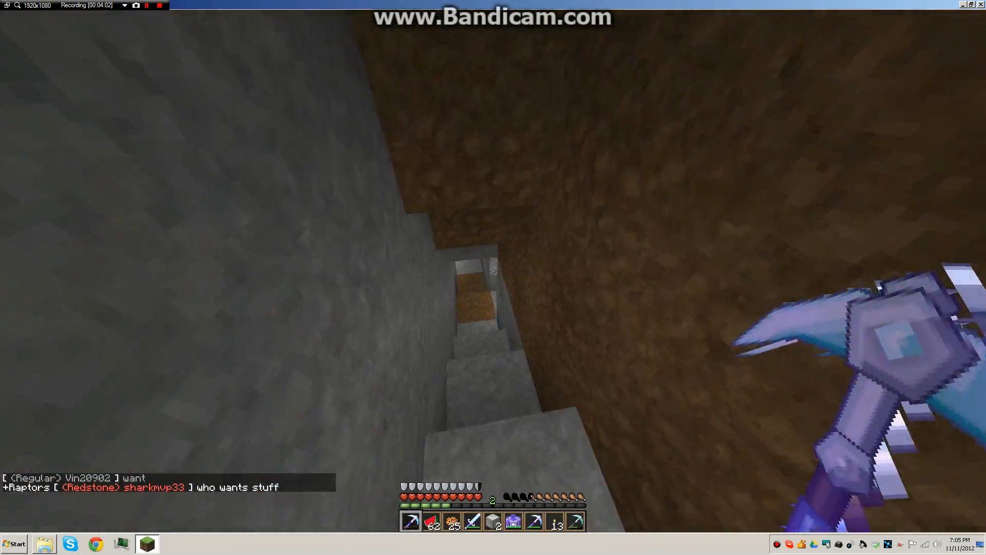
{"action": "mouse_move", "coordinate": [493, 271]}
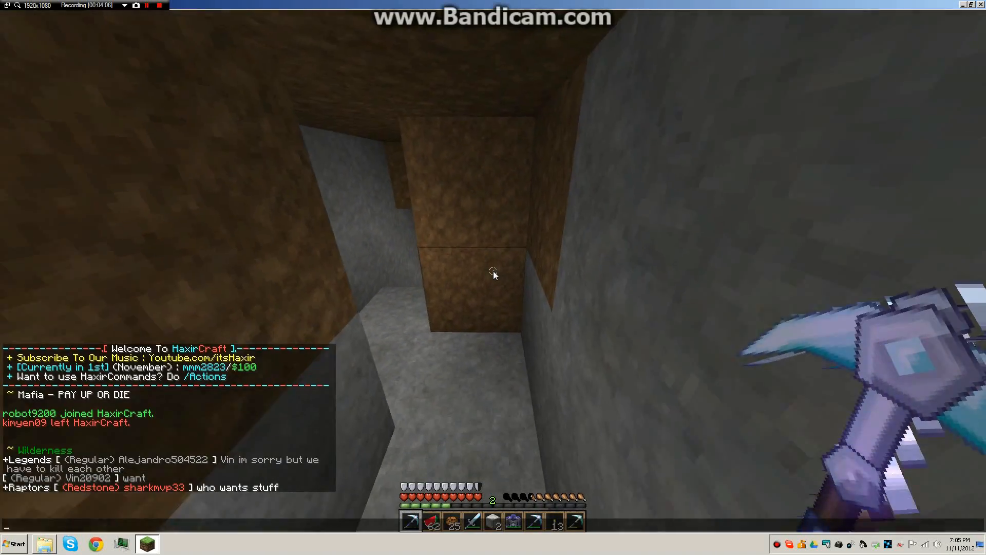
- Enter the /home command in chat to teleport home
{"action": "type", "text": "/hom"}
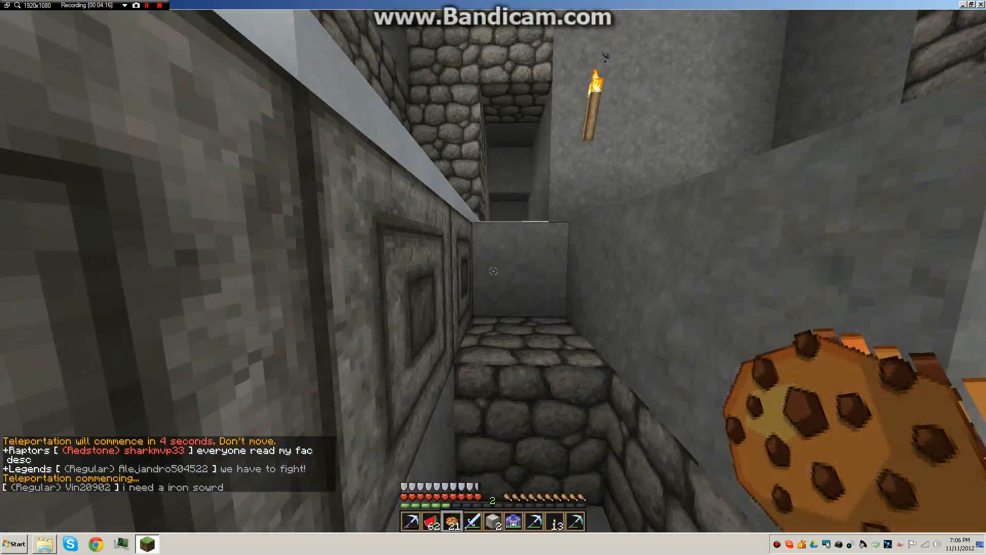
- Drop Brightness in Video Settings from +100000% to Moody and close the settings
{"action": "key", "text": "Escape"}
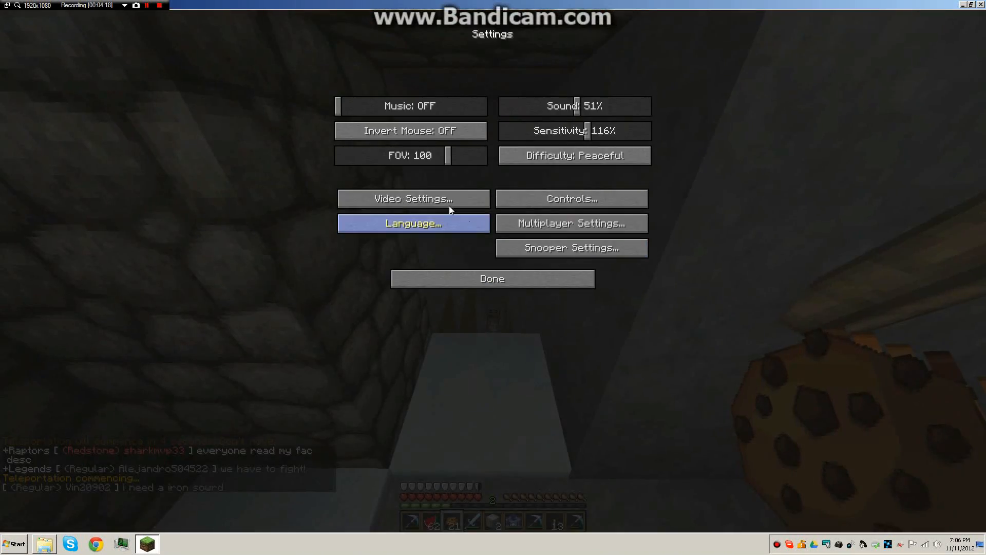
{"action": "left_click", "coordinate": [411, 198]}
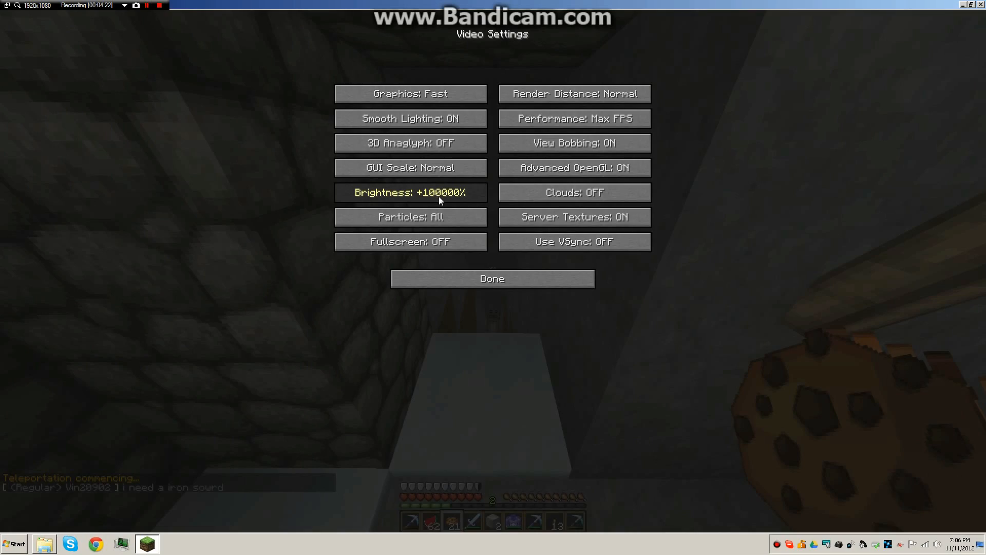
{"action": "left_click", "coordinate": [492, 278]}
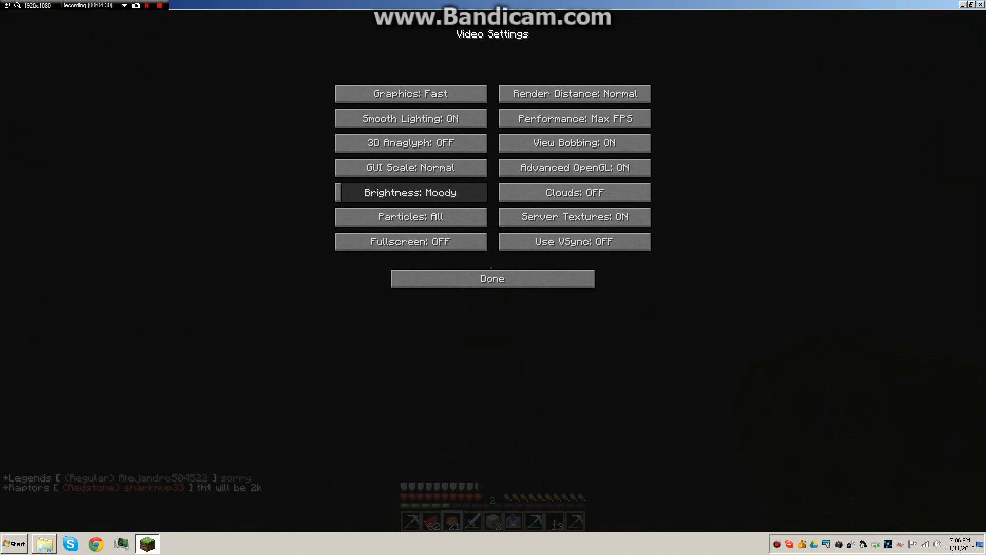
{"action": "left_click", "coordinate": [493, 278]}
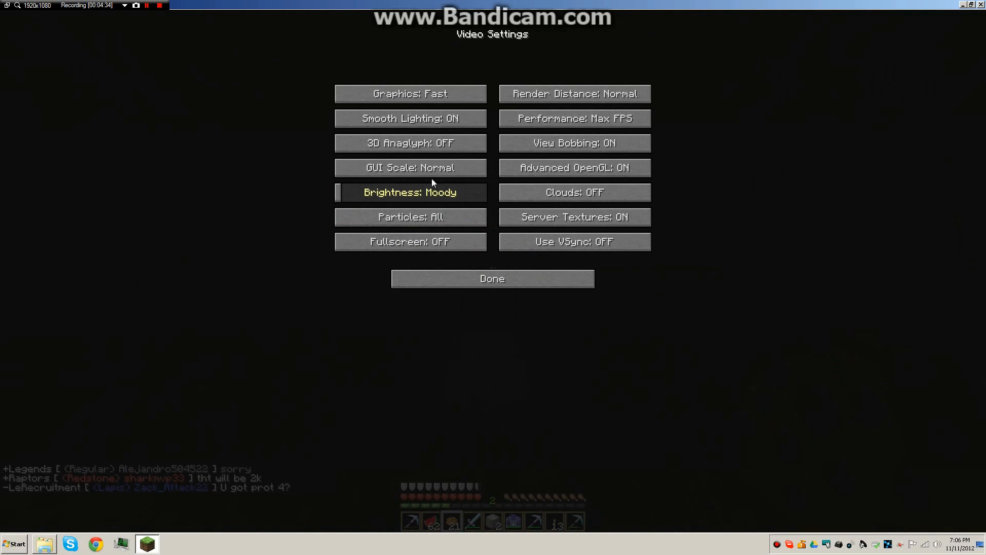
{"action": "left_click", "coordinate": [492, 278]}
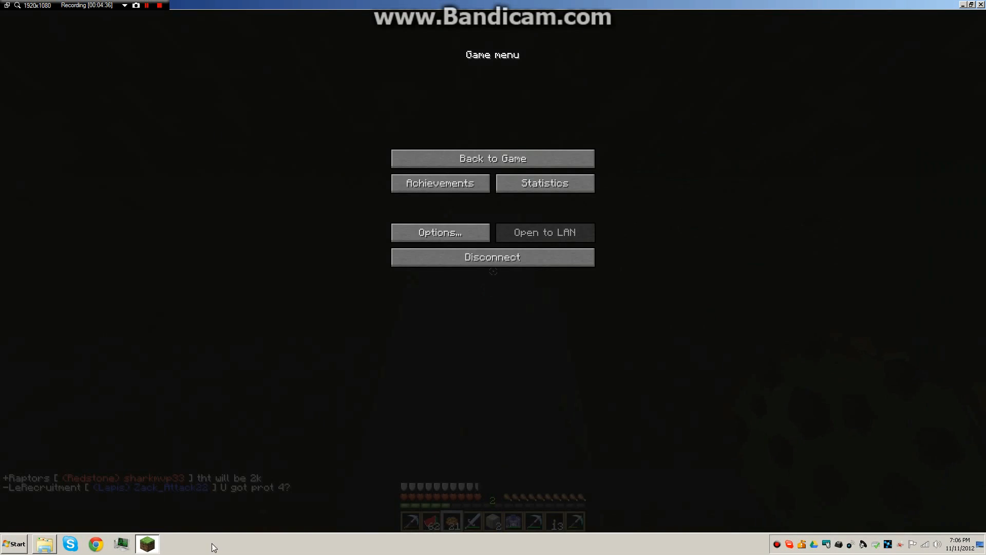
- Resume the game to view the torch-lit stone room with a ladder
{"action": "left_click", "coordinate": [492, 158]}
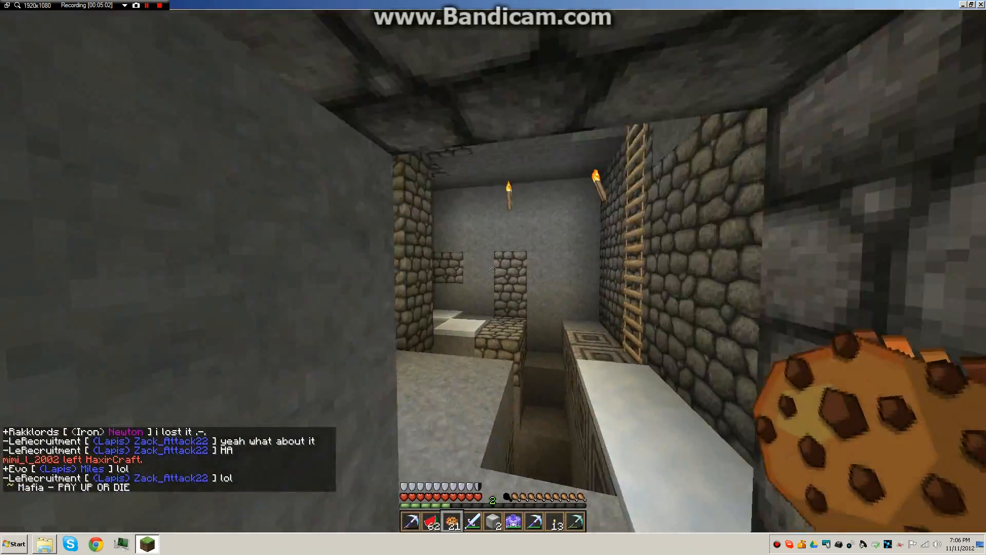
{"action": "mouse_move", "coordinate": [493, 277]}
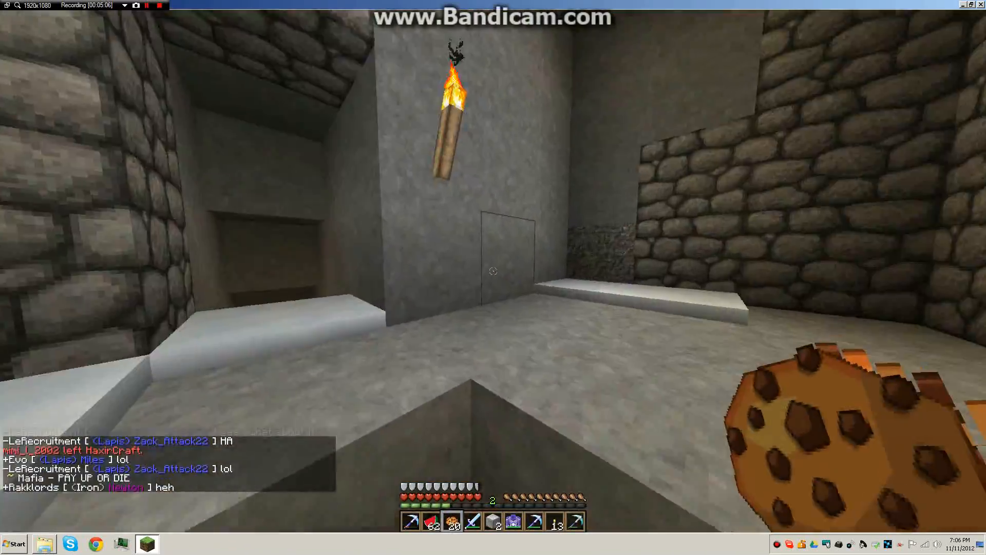
{"action": "mouse_move", "coordinate": [493, 271]}
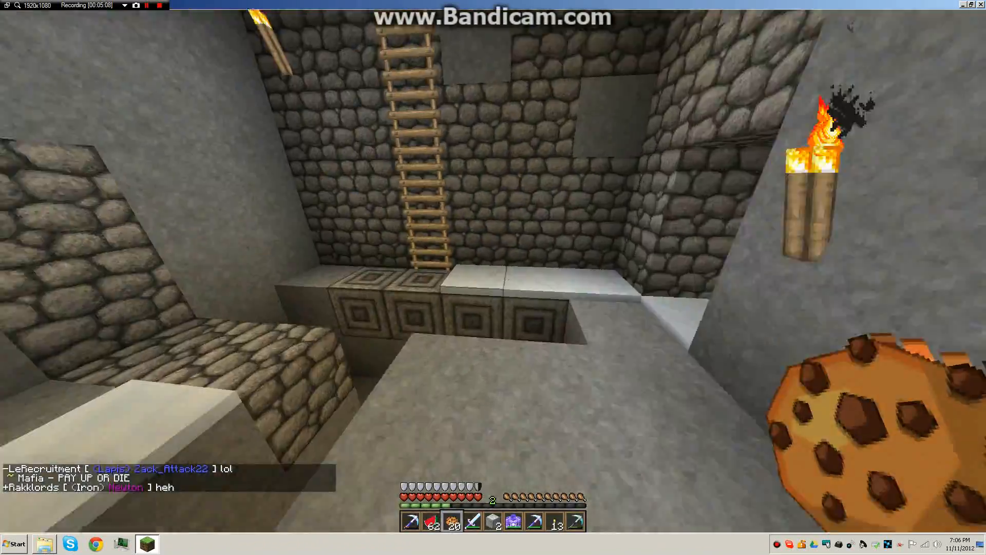